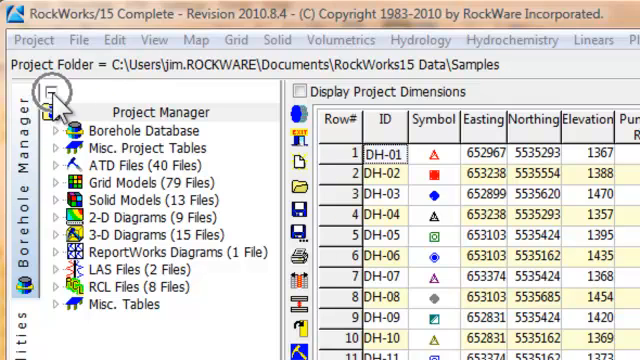
# Hide the Project Manager pane with its pin button so the borehole table widens
pyautogui.click(48, 90)
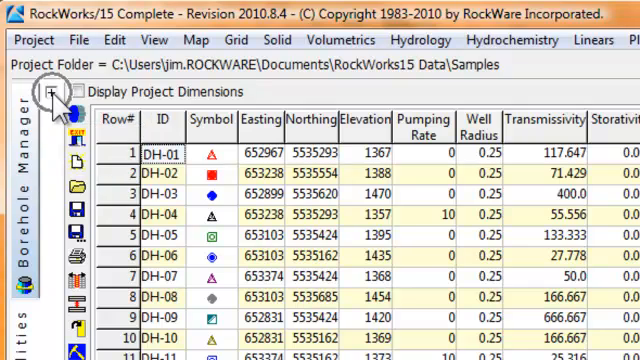
pyautogui.click(47, 92)
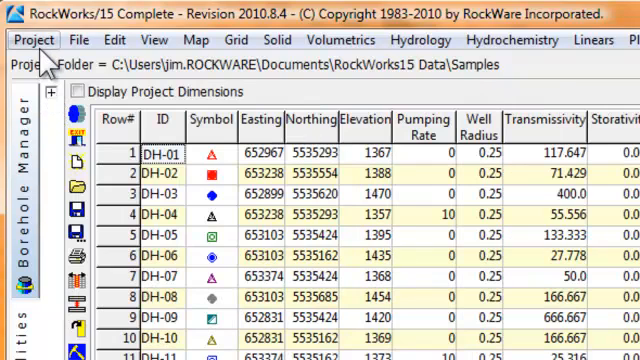
# Open the Project menu to bring the Project Manager back
pyautogui.click(33, 39)
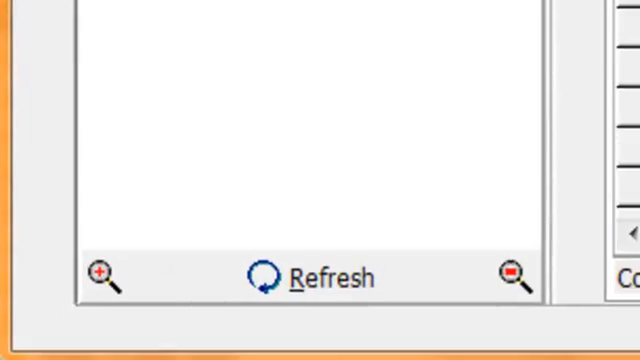
pyautogui.moveTo(170, 95)
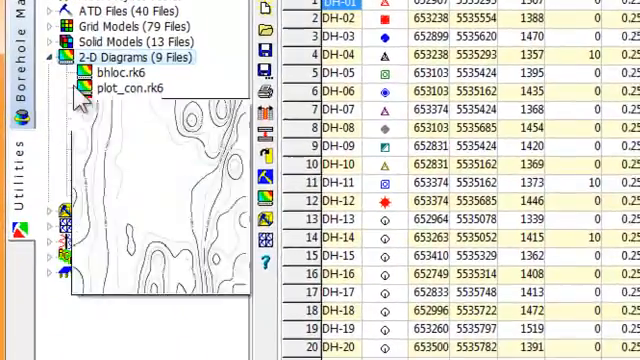
# Select plot_con.rk6 under 2-D Diagrams to preview its contour thumbnail
pyautogui.click(44, 48)
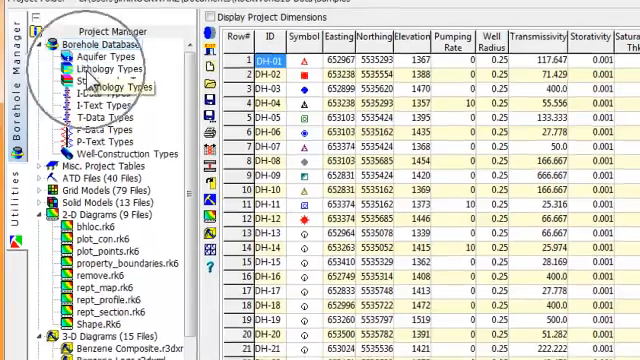
# Open Lithology Types under Borehole Database in the Lithology Type editor
pyautogui.doubleClick(98, 75)
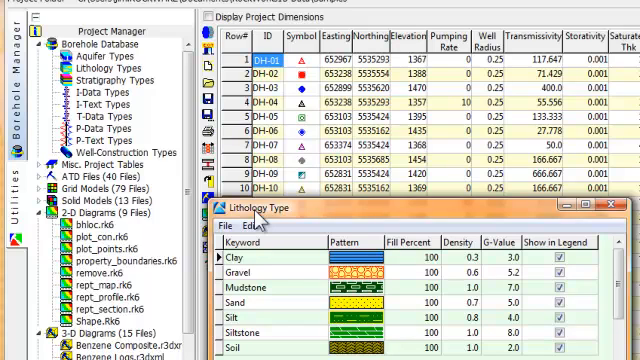
pyautogui.moveTo(118, 70)
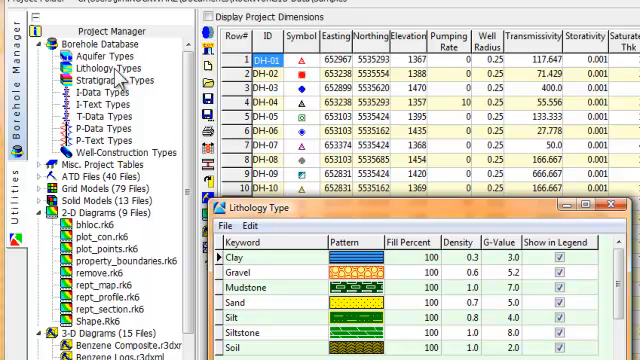